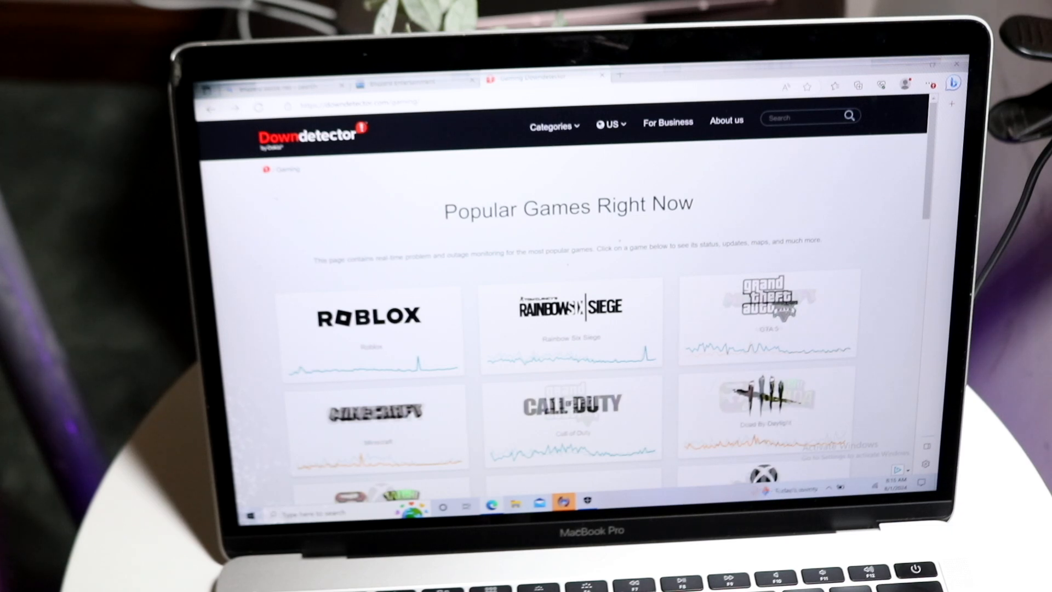
Scroll the Gaming category page until the Blizzard Battle.net tile is visible
{"action": "scroll", "scroll_direction": "down", "scroll_amount": 3}
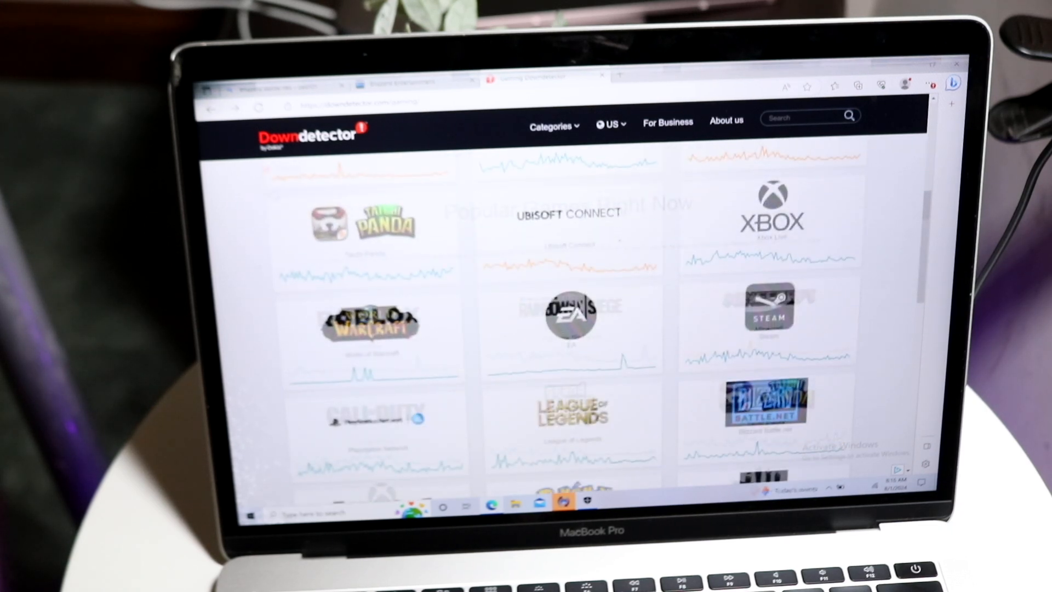
{"action": "scroll", "scroll_direction": "down", "scroll_amount": 3}
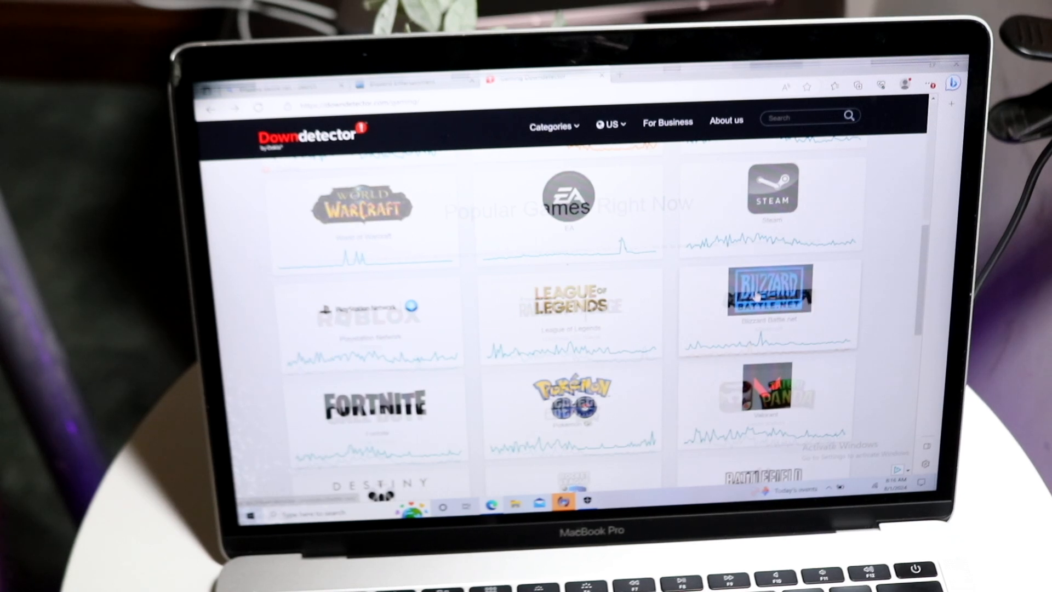
Go to the Blizzard Battle.net status page and bring its 24-hour outage chart into view
{"action": "left_click", "coordinate": [769, 289]}
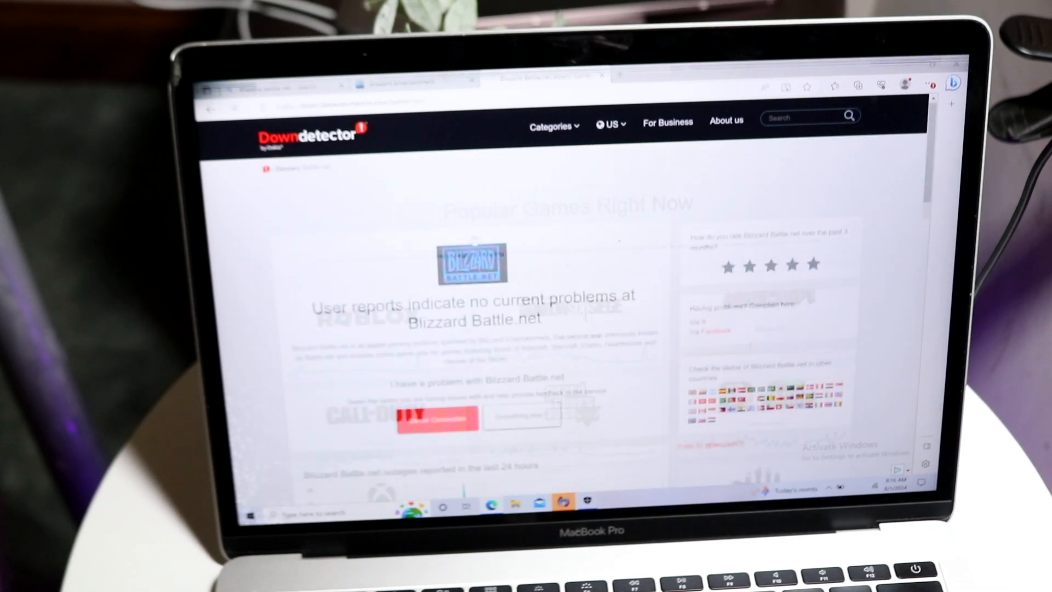
{"action": "scroll", "scroll_direction": "down", "scroll_amount": 3}
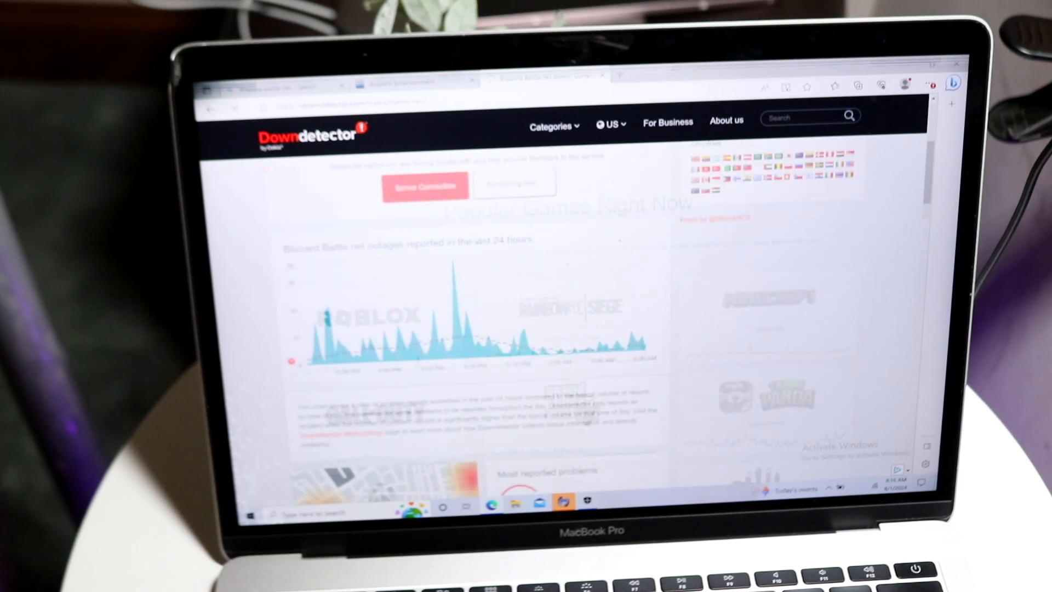